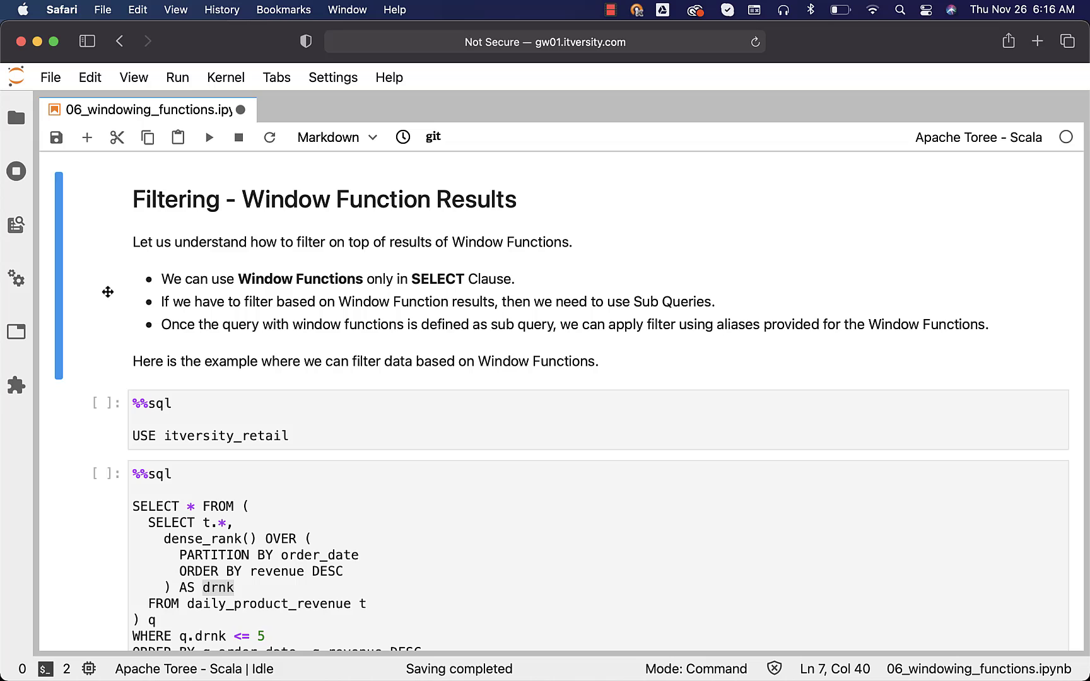
pyautogui.moveTo(368, 418)
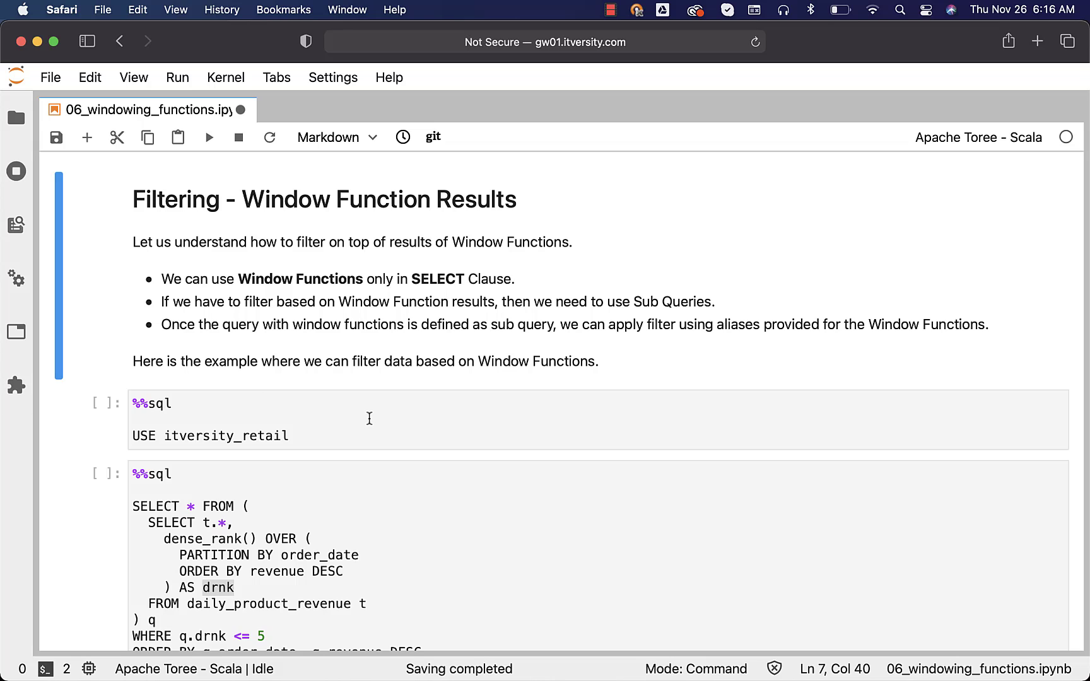
# - Review the dense_rank filter query, pointing out the drnk alias and the WHERE q.drnk <= 5 condition
pyautogui.click(379, 435)
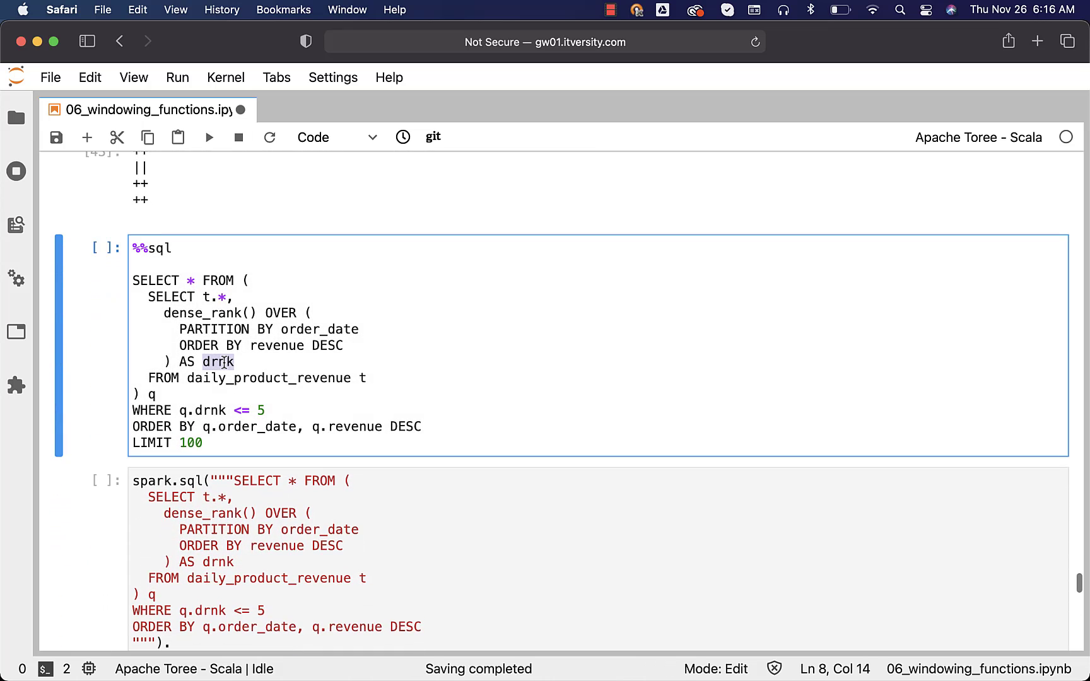
pyautogui.doubleClick(202, 313)
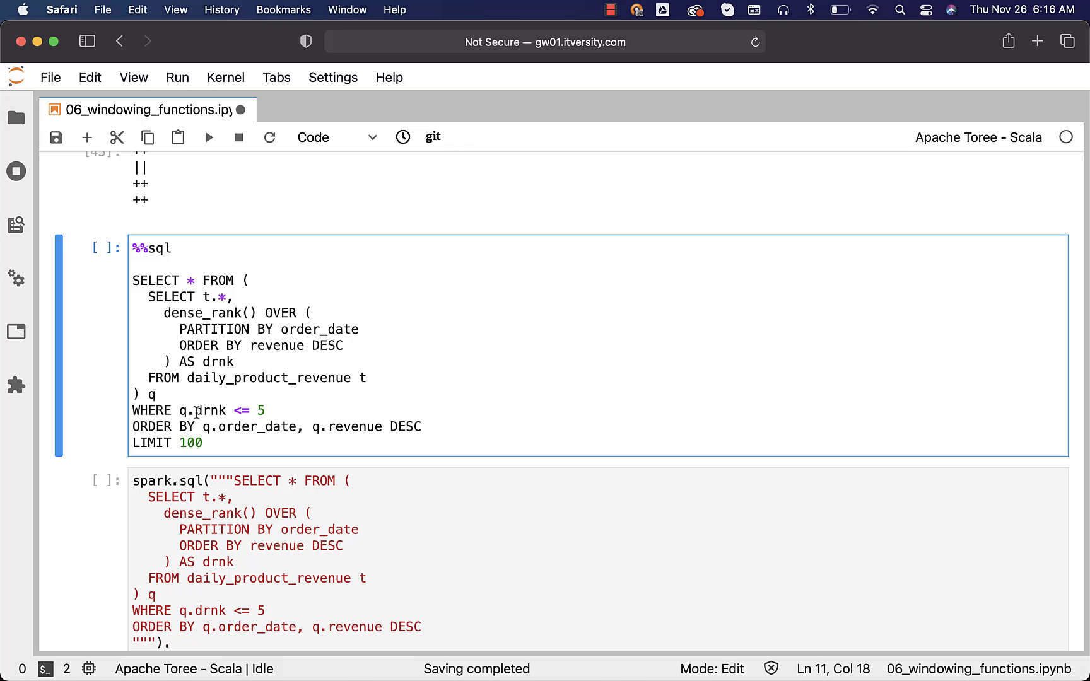
pyautogui.click(184, 410)
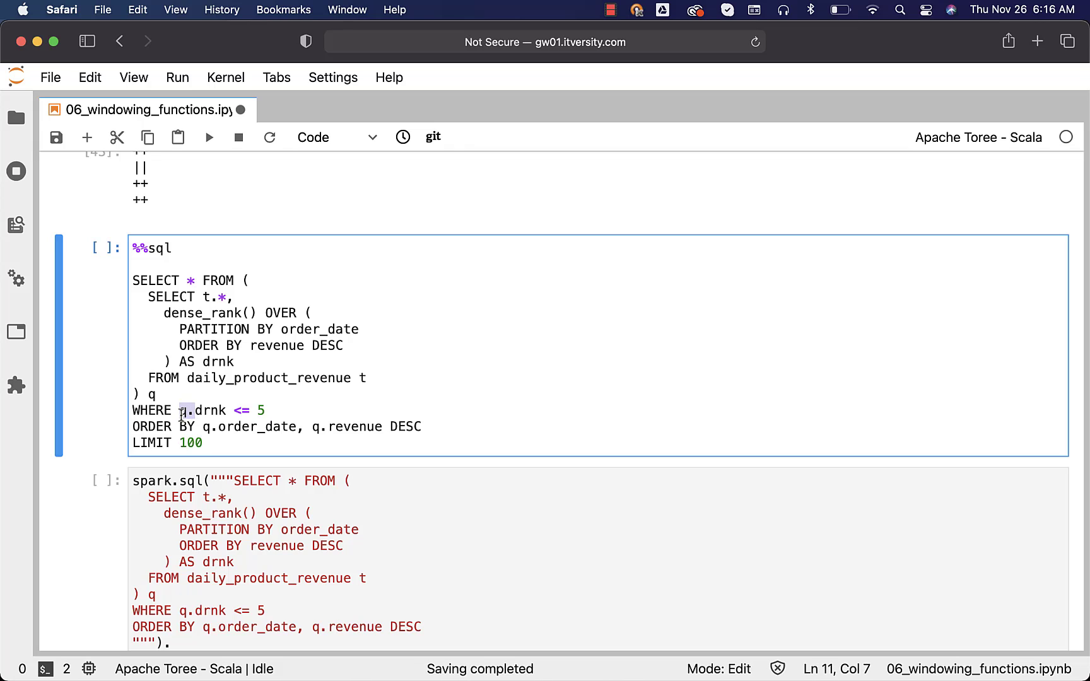
pyautogui.click(210, 400)
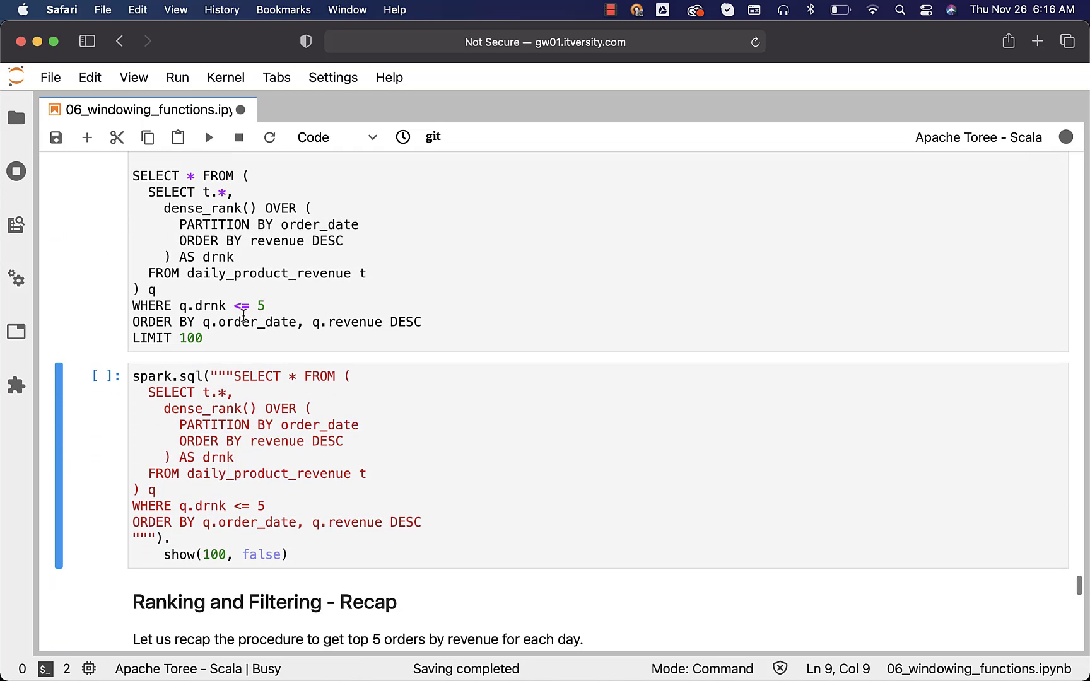
pyautogui.moveTo(864, 187)
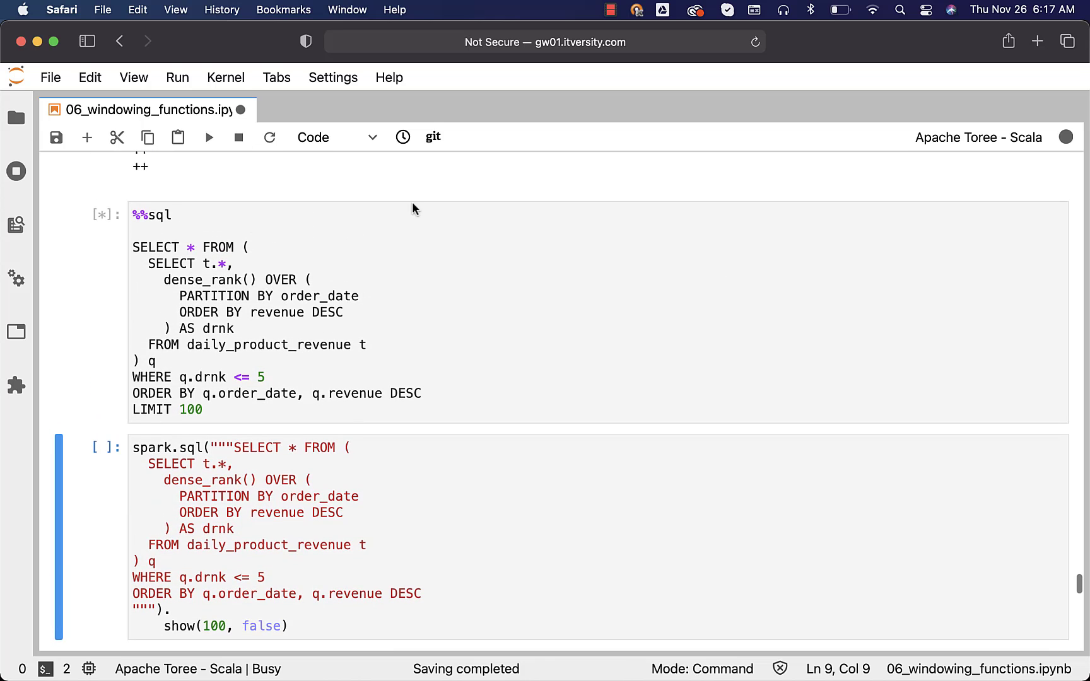
pyautogui.moveTo(849, 235)
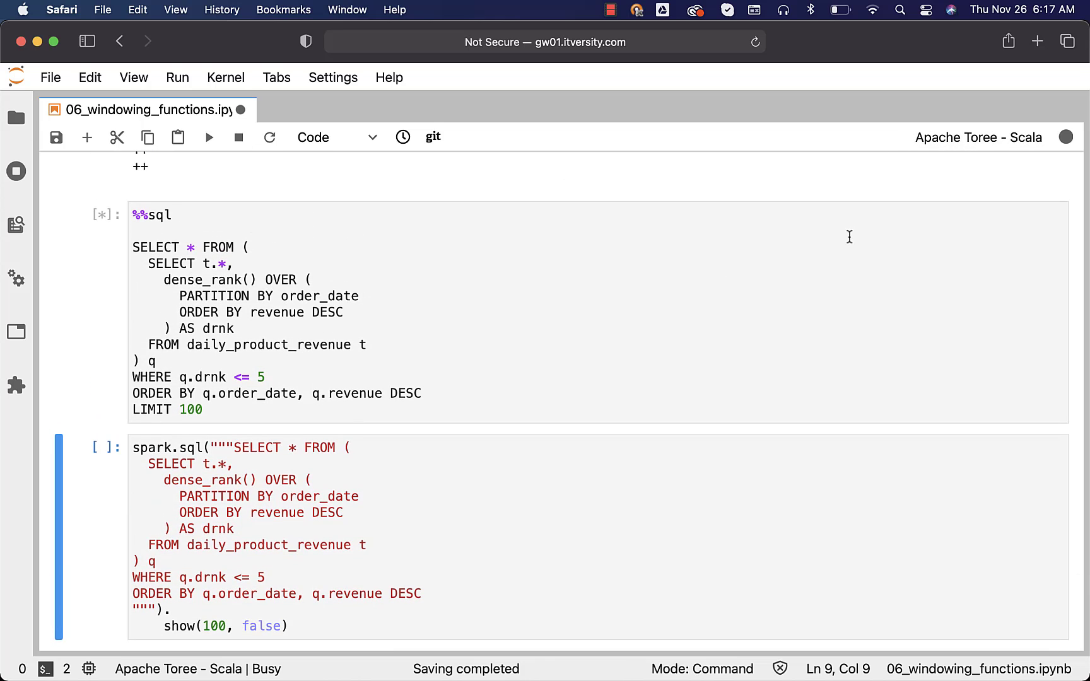
# - Scroll through the spark.sql top-5 output down to the Ranking and Filtering Recap section
pyautogui.scroll(-3)
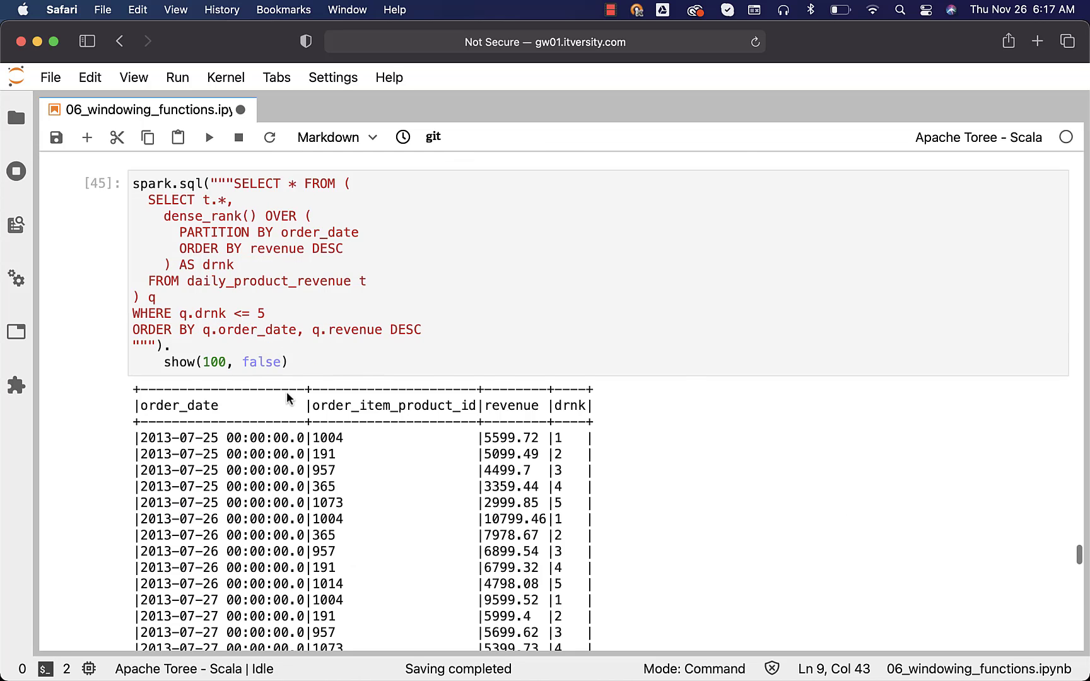
pyautogui.scroll(-3)
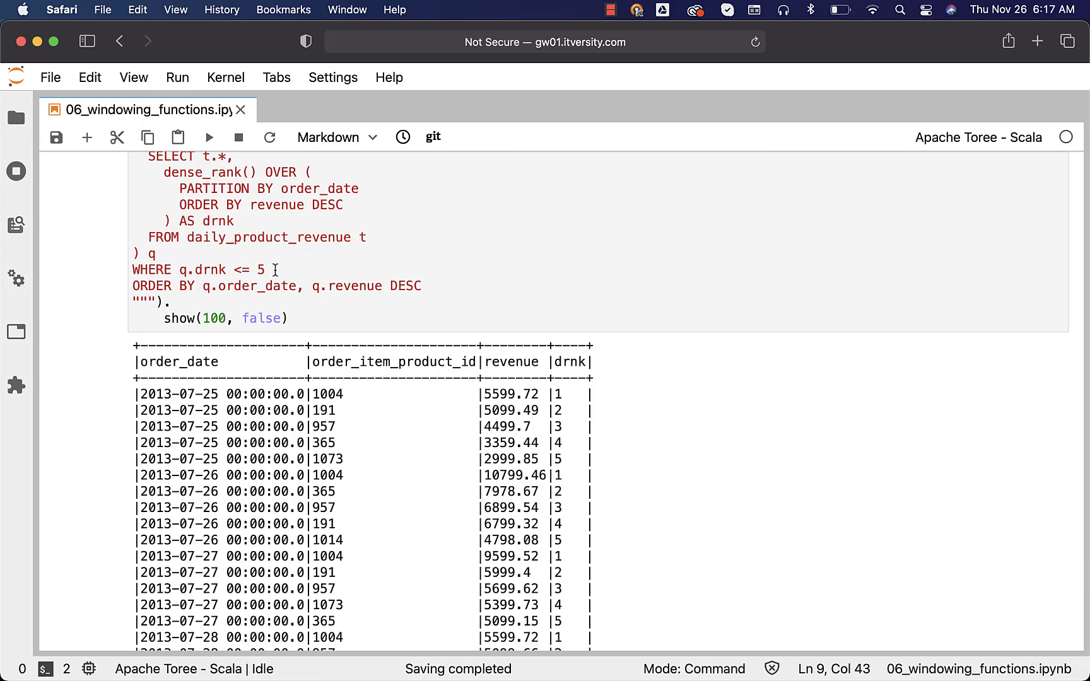
pyautogui.scroll(-3)
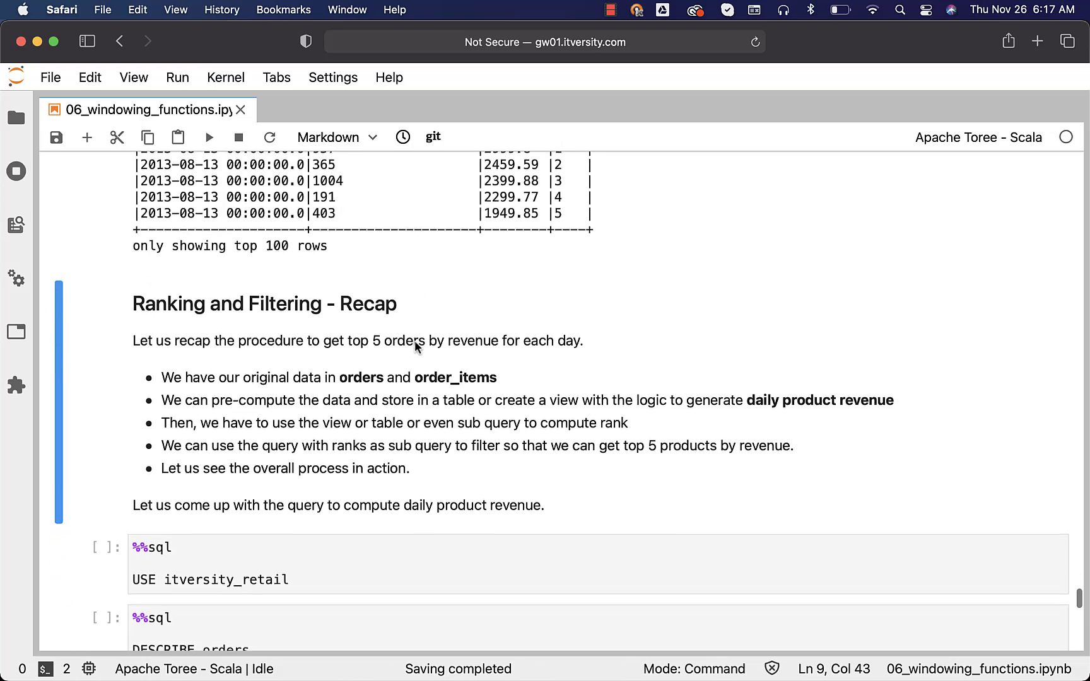
# - Scroll to the recap's USE itversity_retail and DESCRIBE orders / order_items cells
pyautogui.scroll(-3)
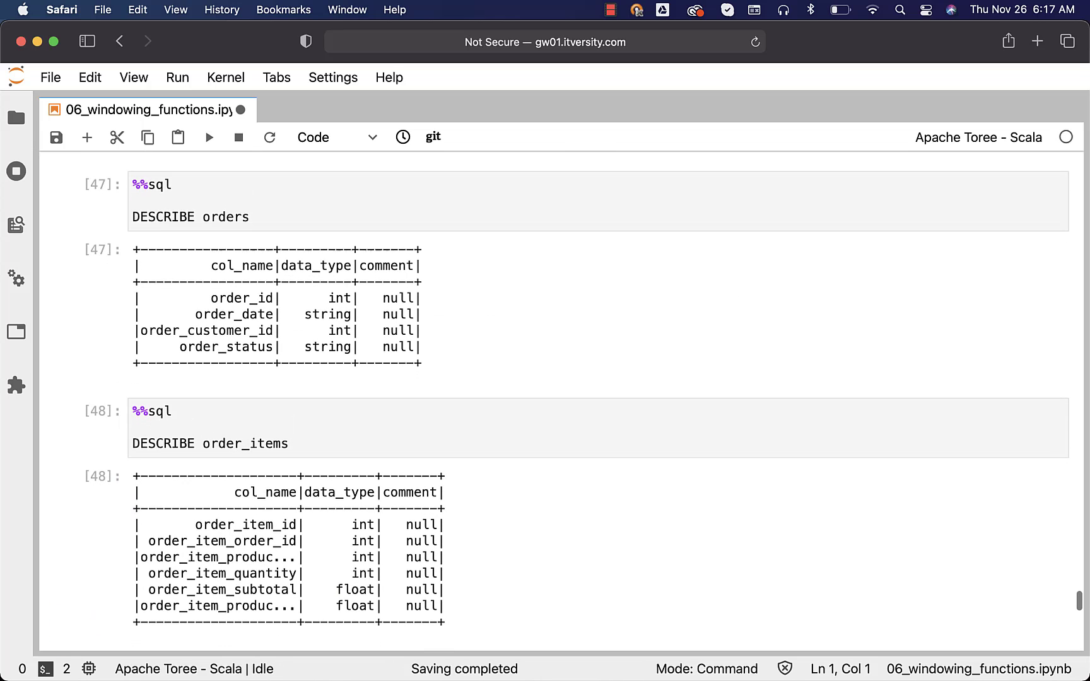
pyautogui.moveTo(270, 484)
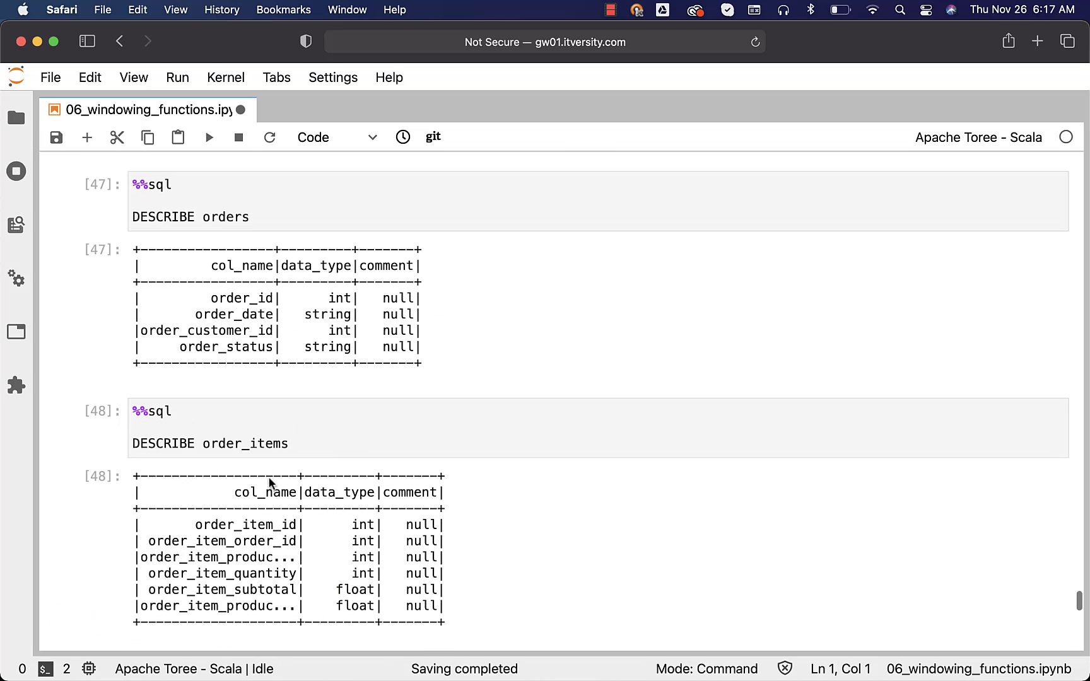
pyautogui.moveTo(263, 562)
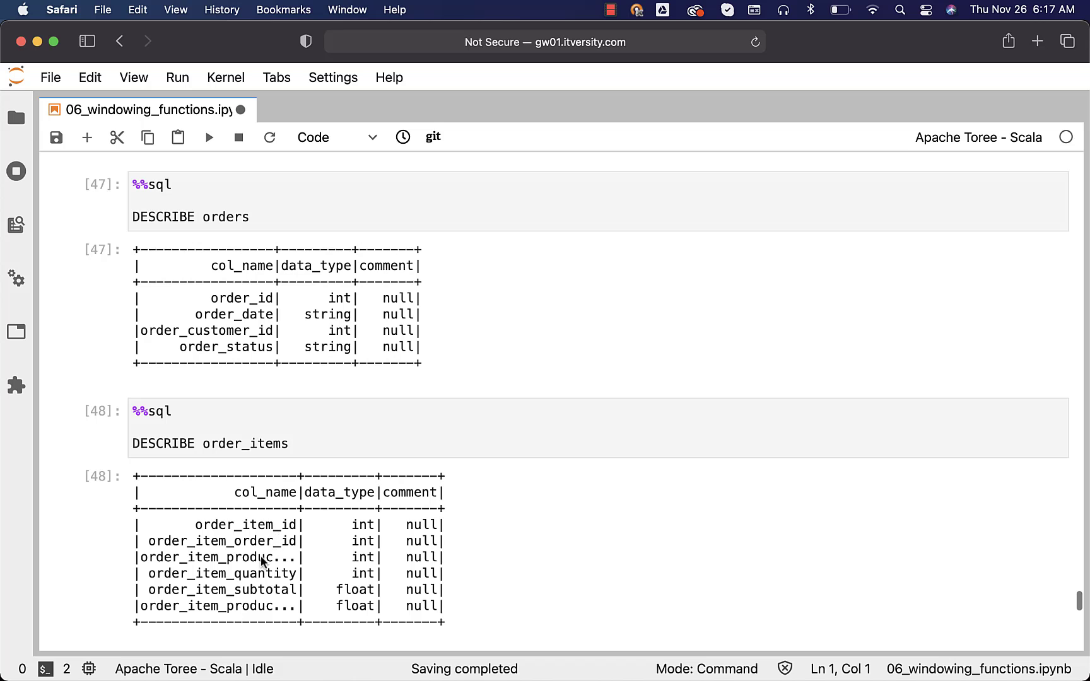
pyautogui.moveTo(317, 563)
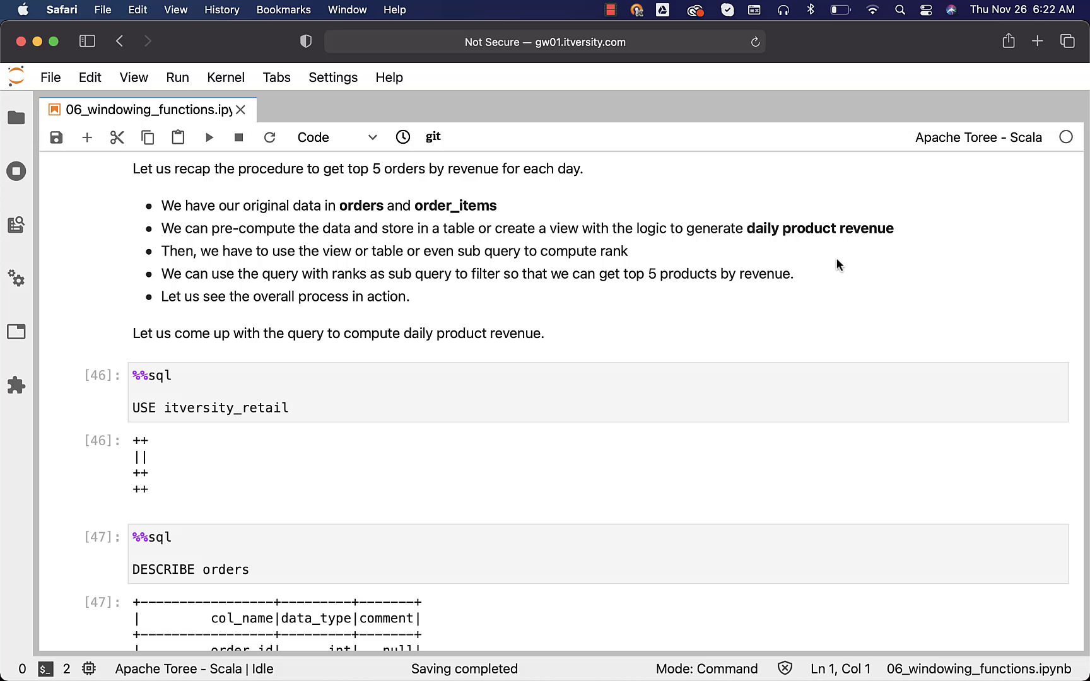
# - Scroll to and select the daily revenue query joining orders and order_items for COMPLETE and CLOSED orders
pyautogui.scroll(-3)
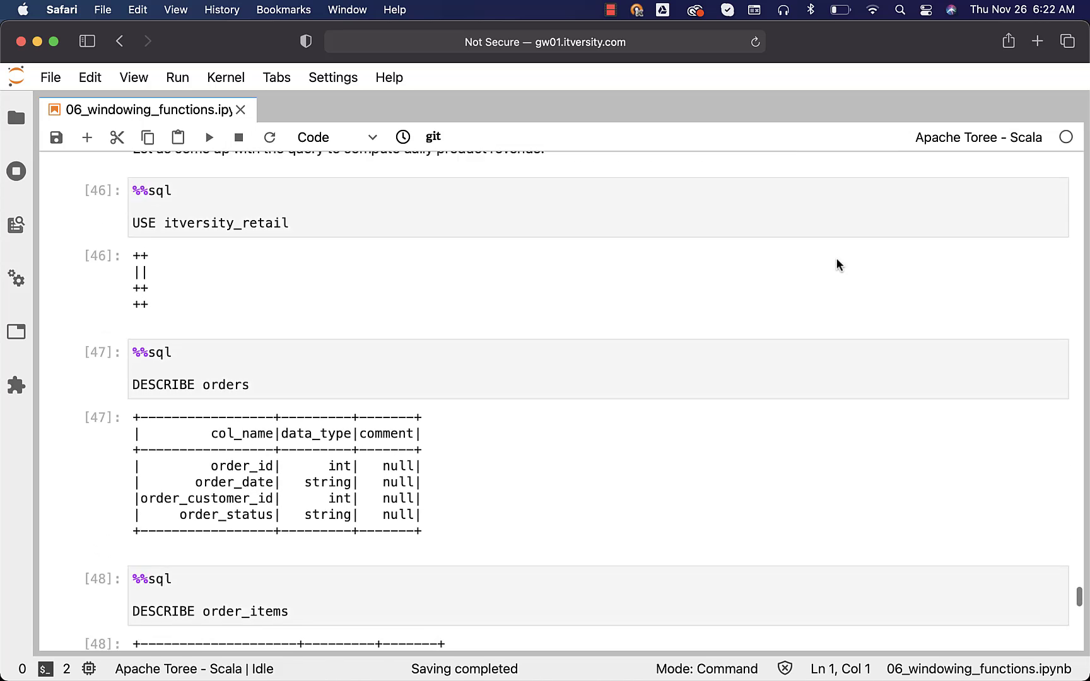
pyautogui.scroll(-3)
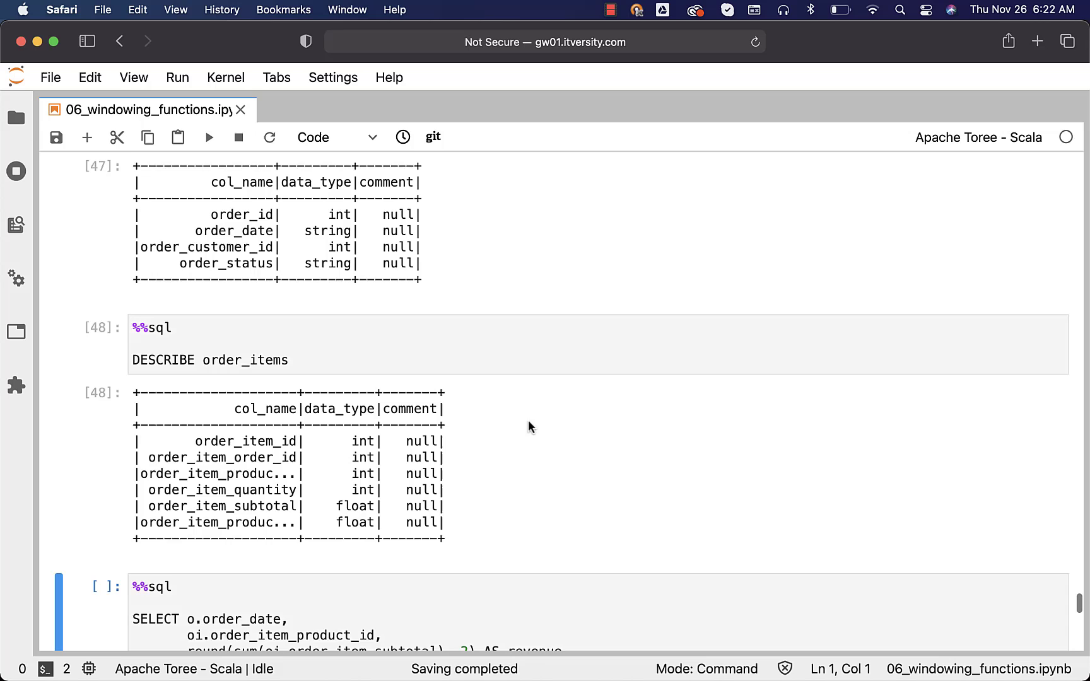
pyautogui.scroll(-3)
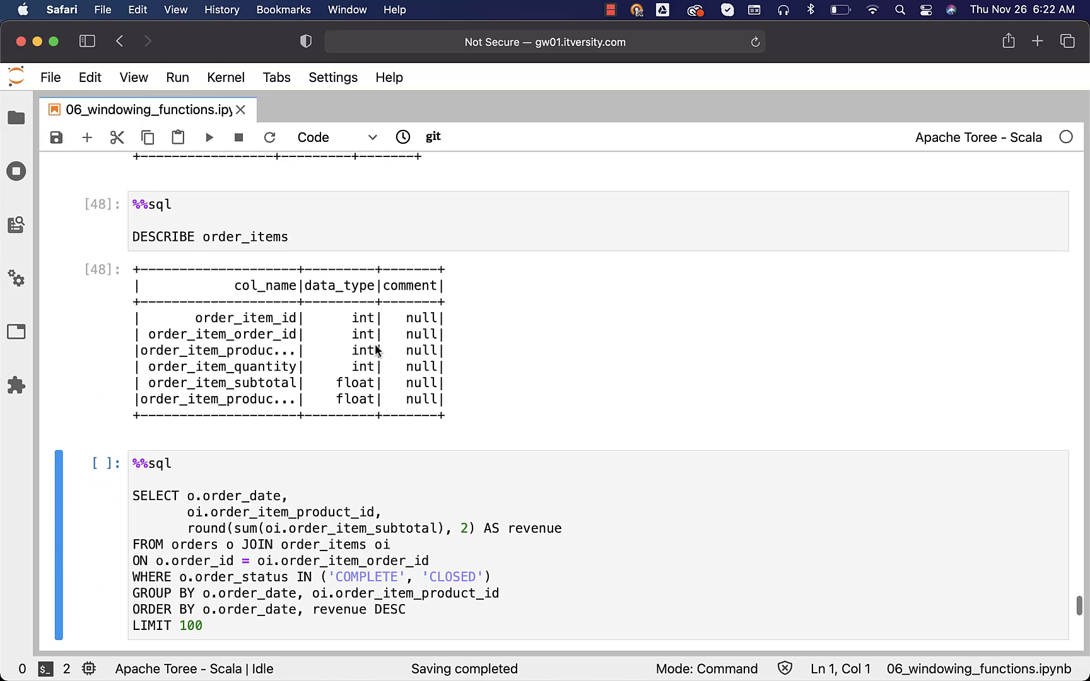
pyautogui.scroll(-3)
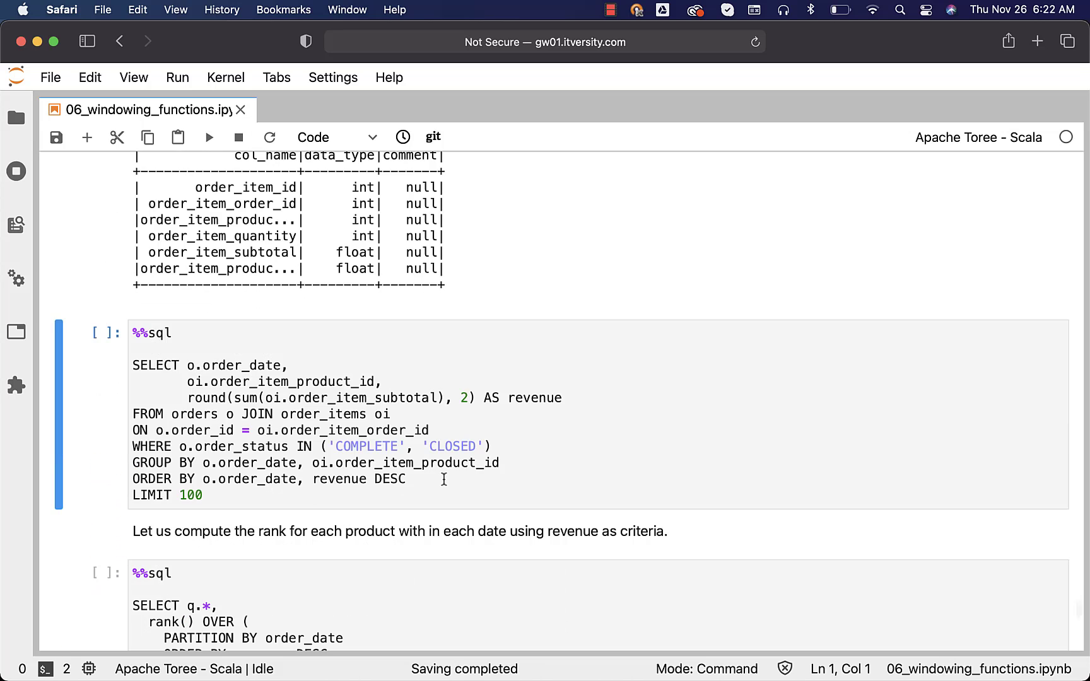
pyautogui.moveTo(203, 415)
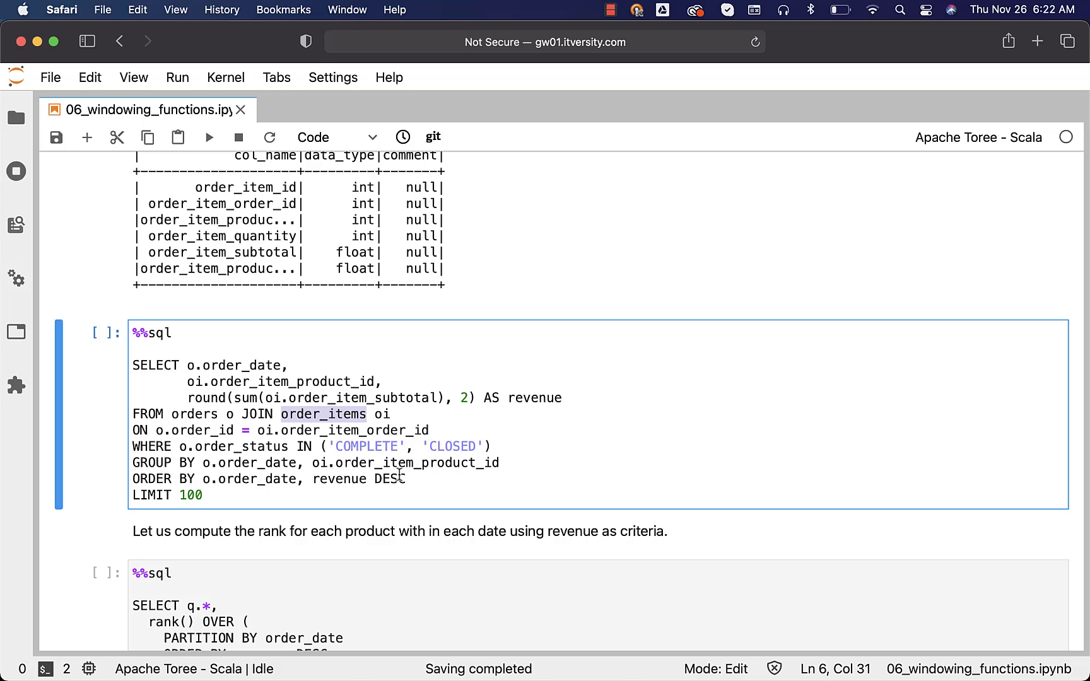
pyautogui.click(446, 488)
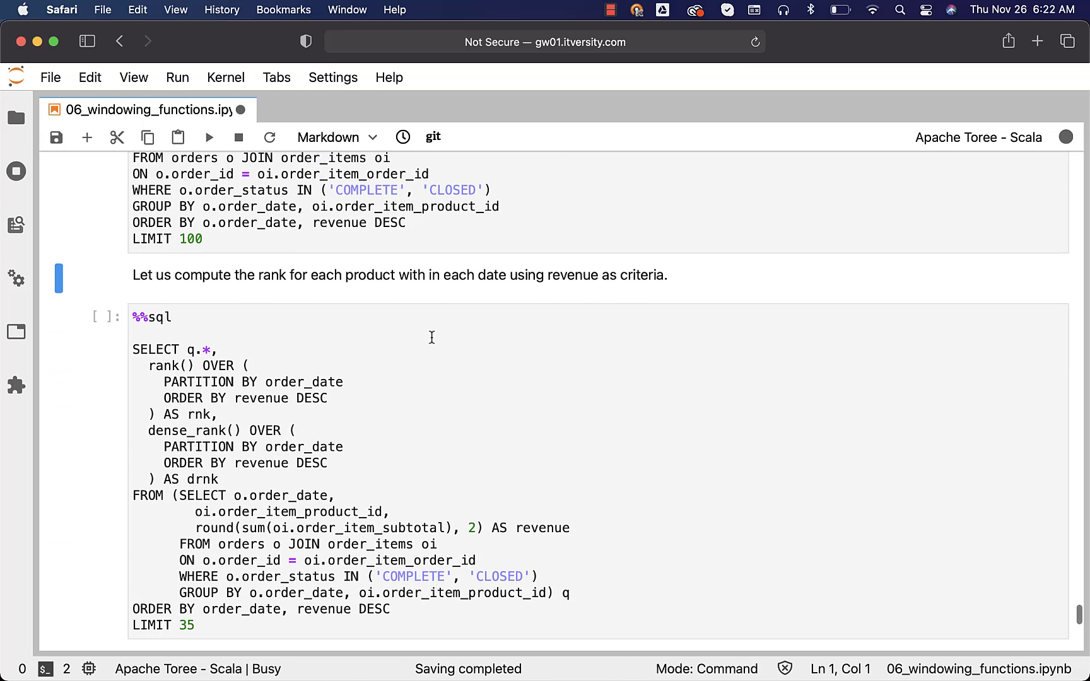
# - Run the rank() / dense_rank() query over the daily product revenue subquery and view the ranked results
pyautogui.scroll(-3)
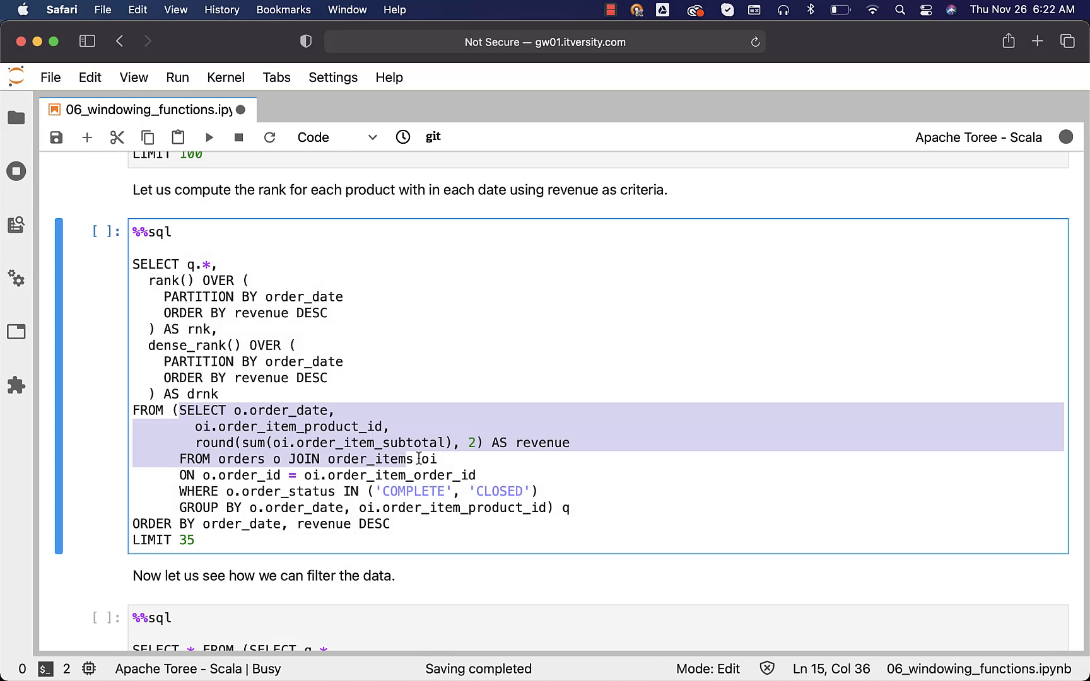
pyautogui.press('shift+enter')
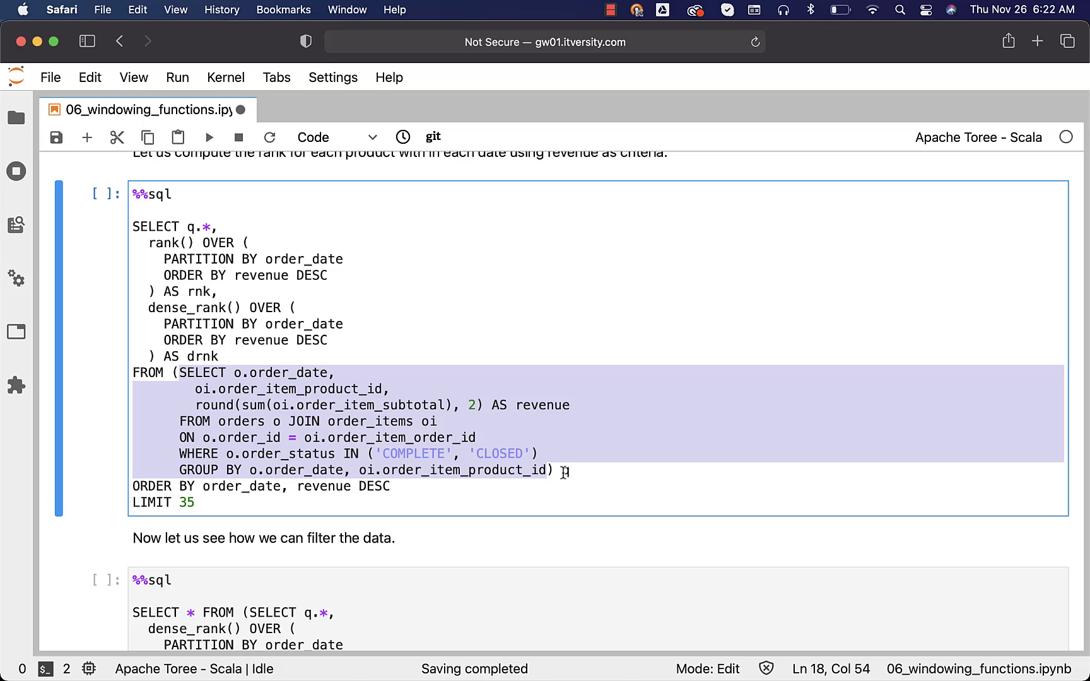
pyautogui.write('q')
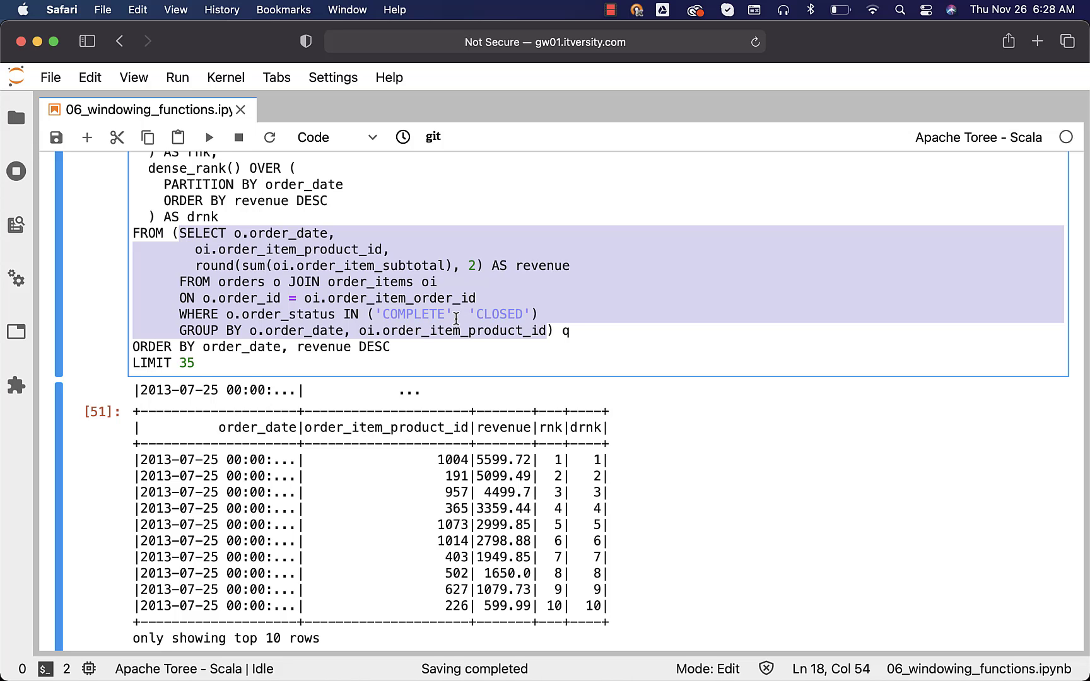
pyautogui.scroll(-3)
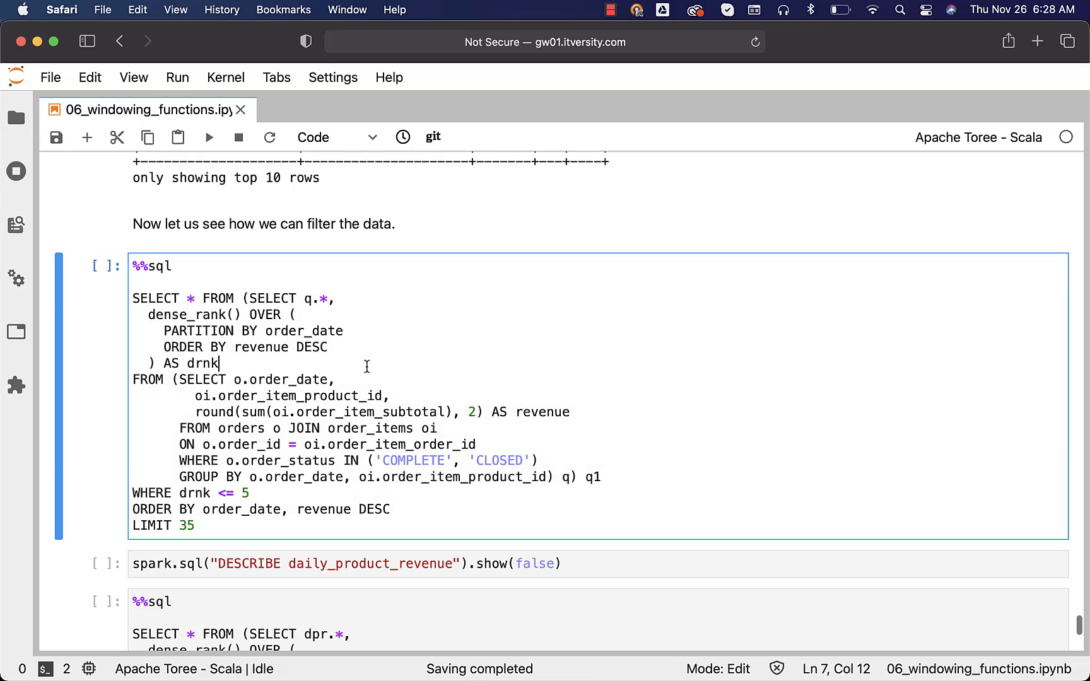
pyautogui.moveTo(208, 380)
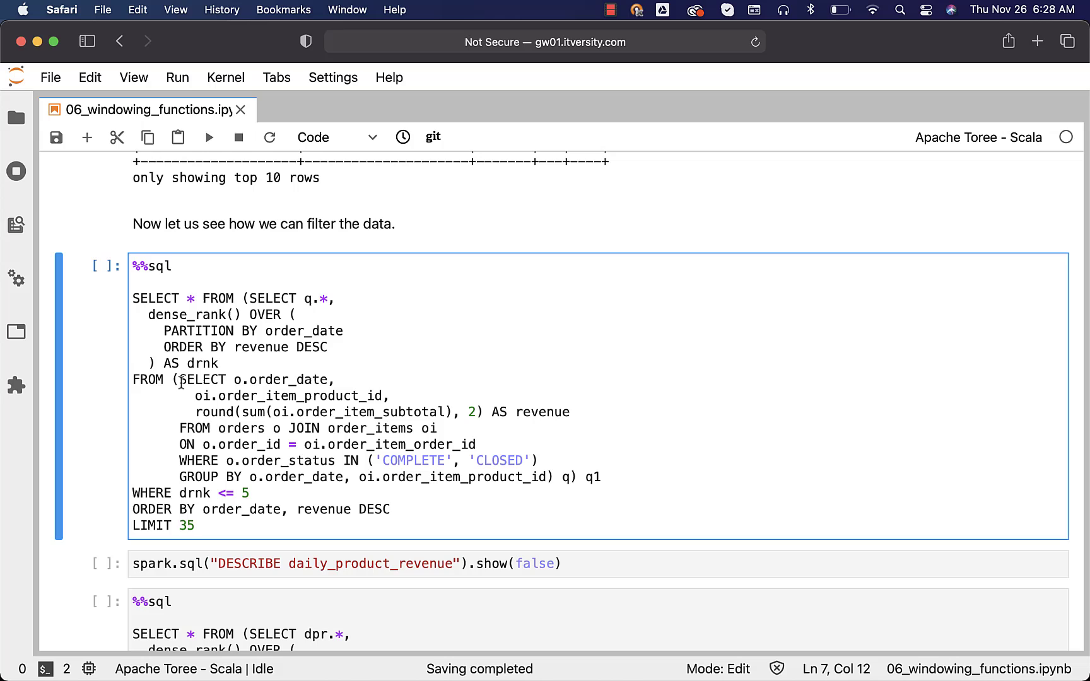
# - Highlight the nested revenue subqueries and the drnk alias in the WHERE drnk <= 5 cell, then view its output
pyautogui.moveTo(179, 380); pyautogui.dragTo(435, 460)
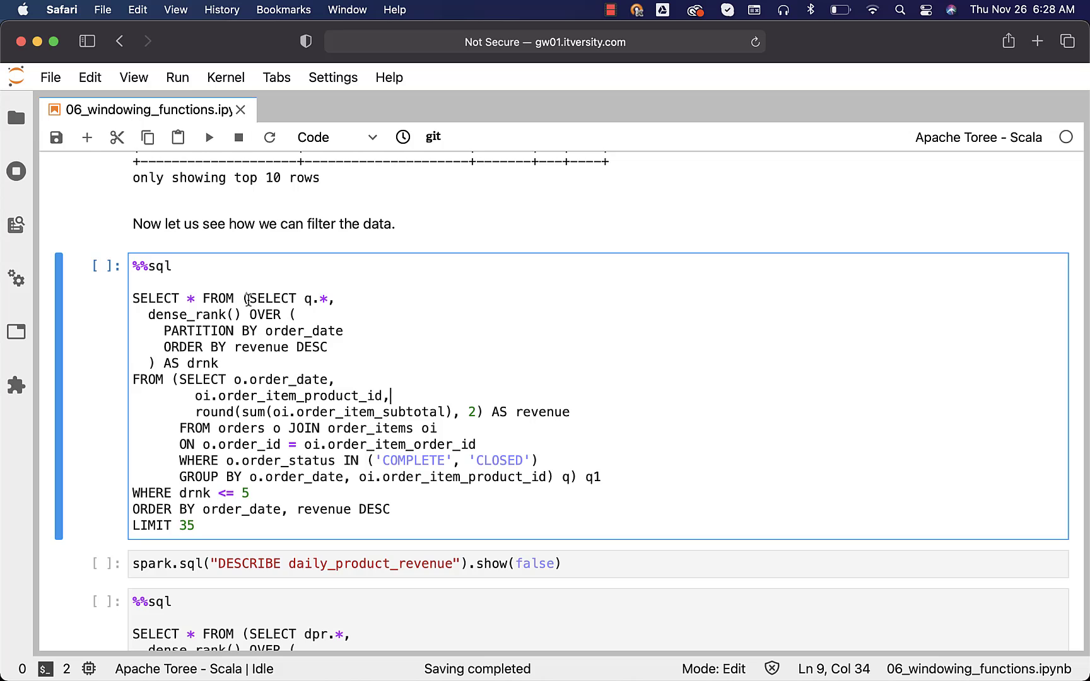
pyautogui.moveTo(252, 297); pyautogui.dragTo(562, 477)
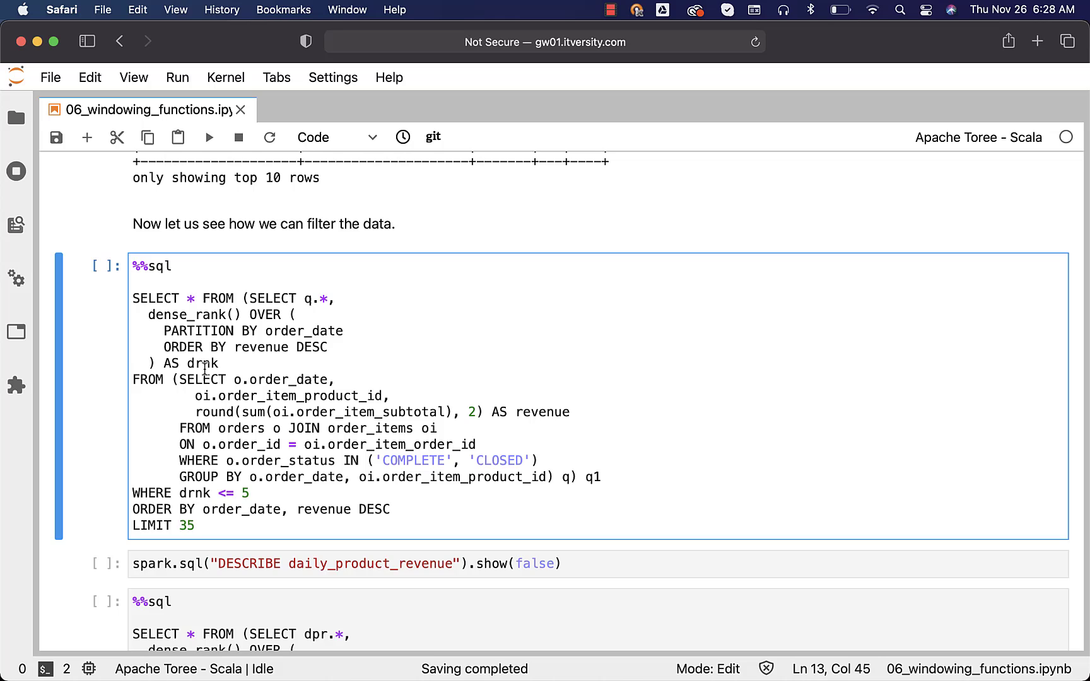
pyautogui.doubleClick(201, 363)
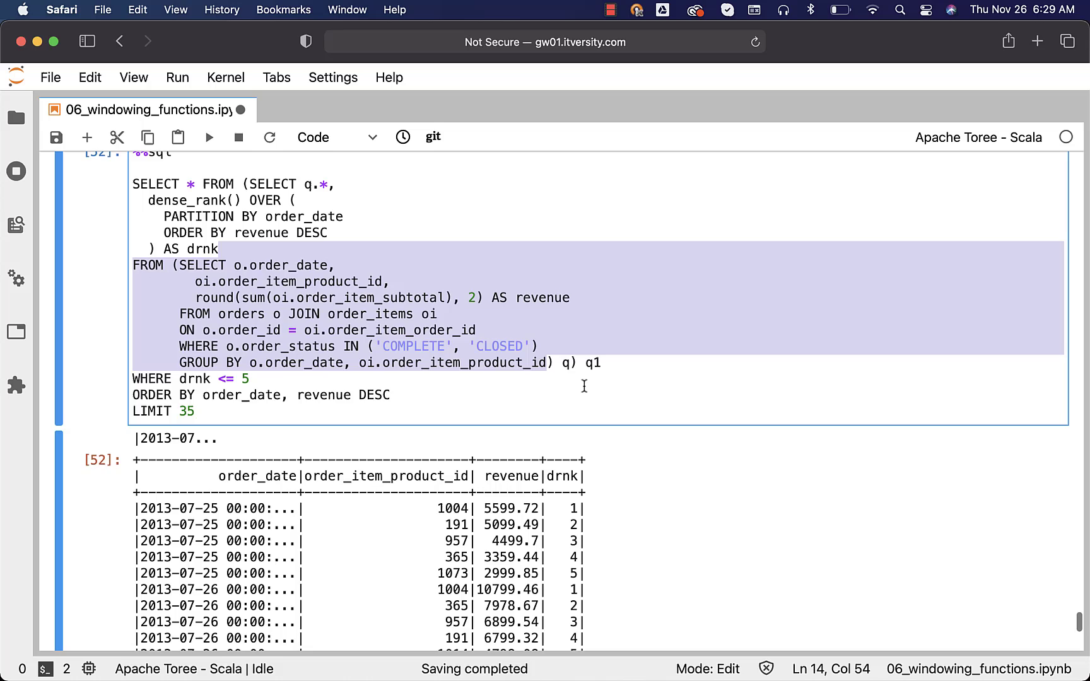
pyautogui.scroll(-3)
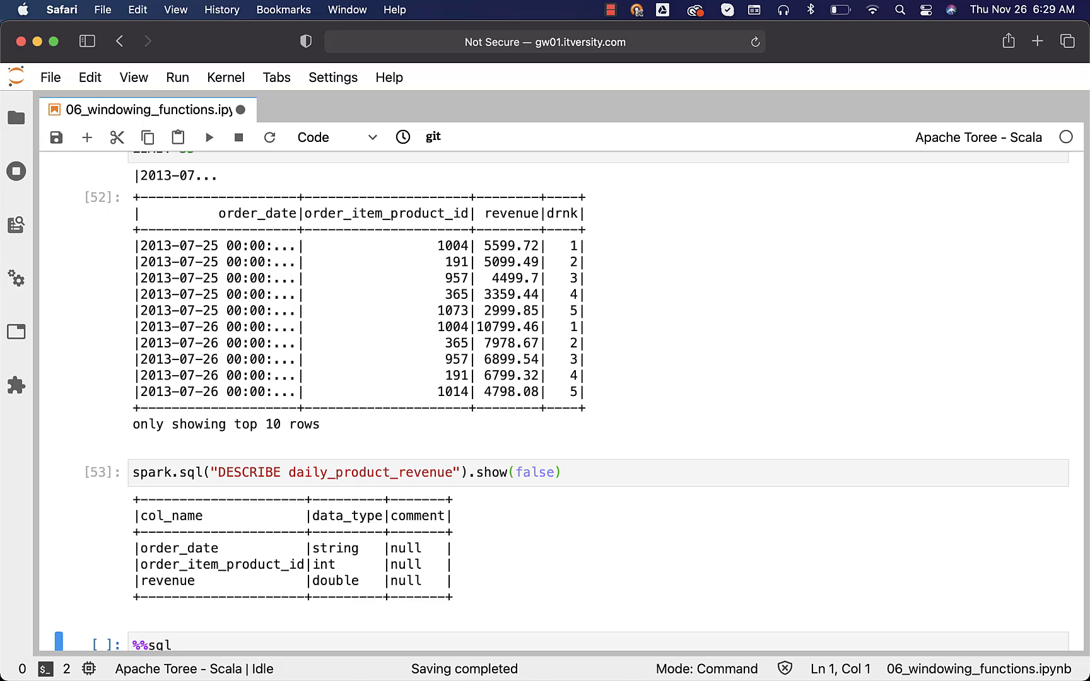
# - Scroll to the next filter cell and highlight the daily_product_revenue table name it reads from
pyautogui.scroll(-3)
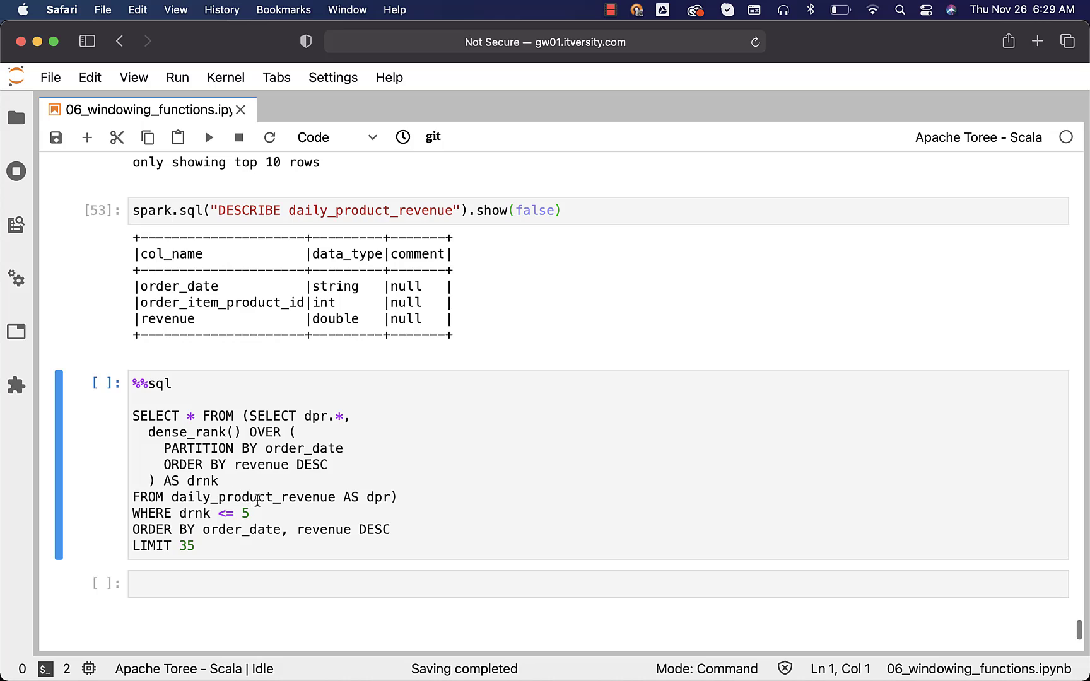
pyautogui.doubleClick(253, 497)
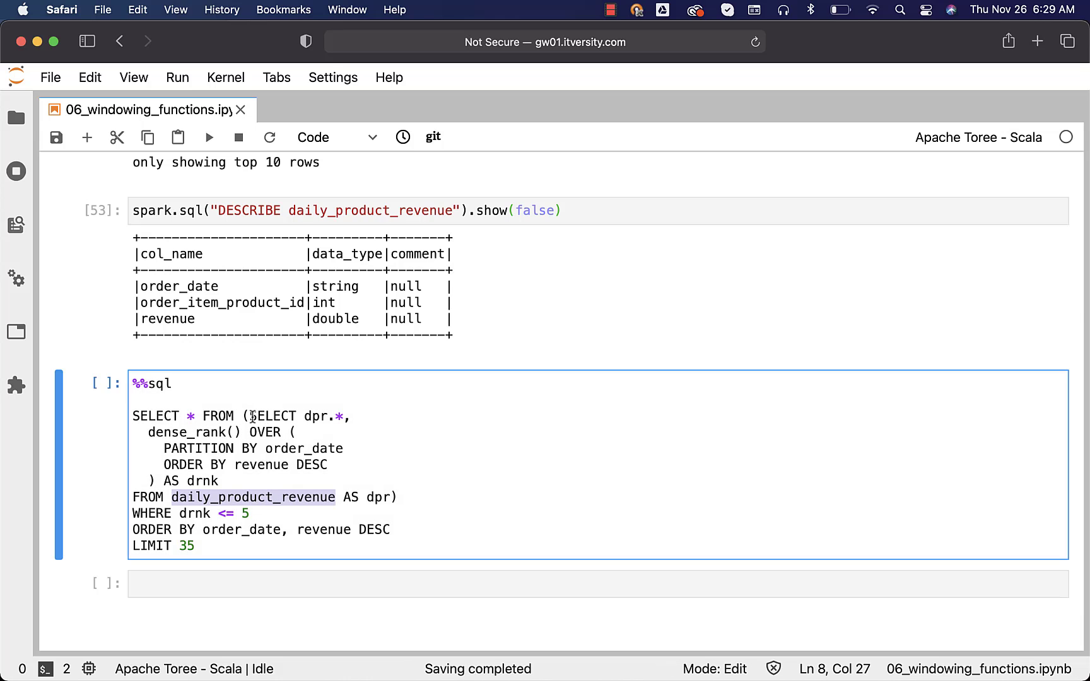